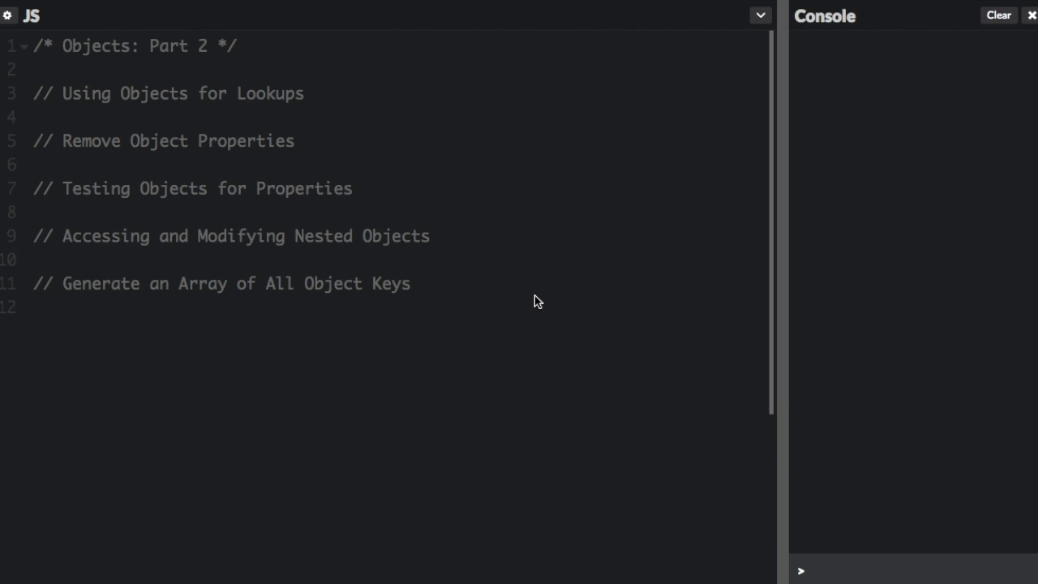
mouse_move(328, 134)
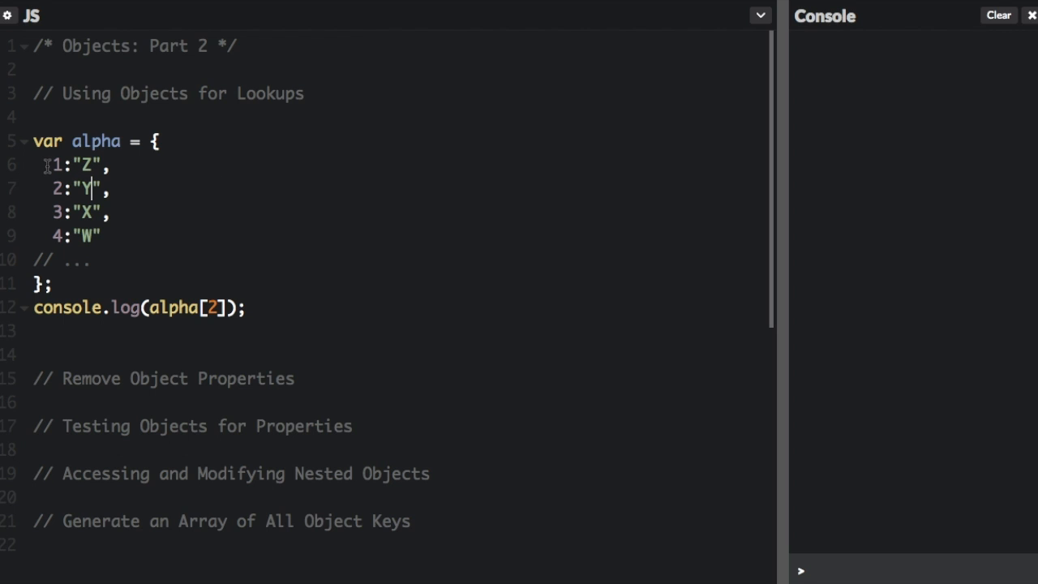
double_click(95, 141)
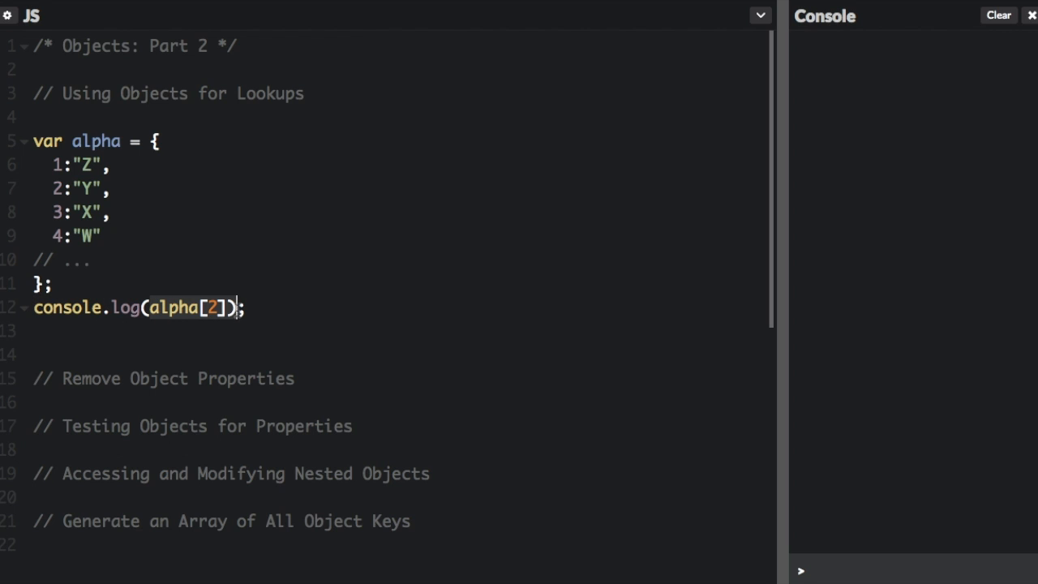
click(197, 308)
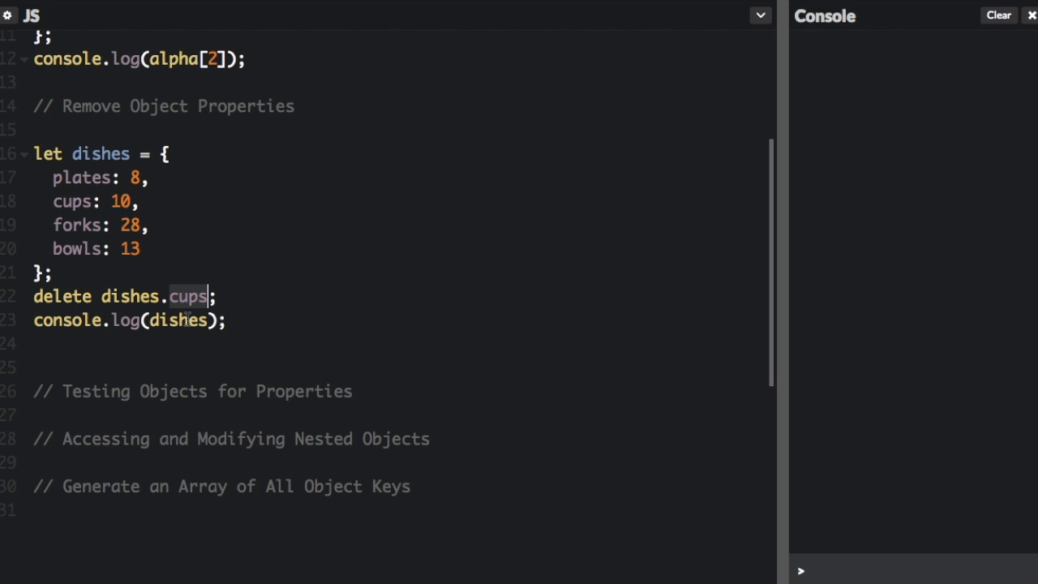
mouse_move(565, 121)
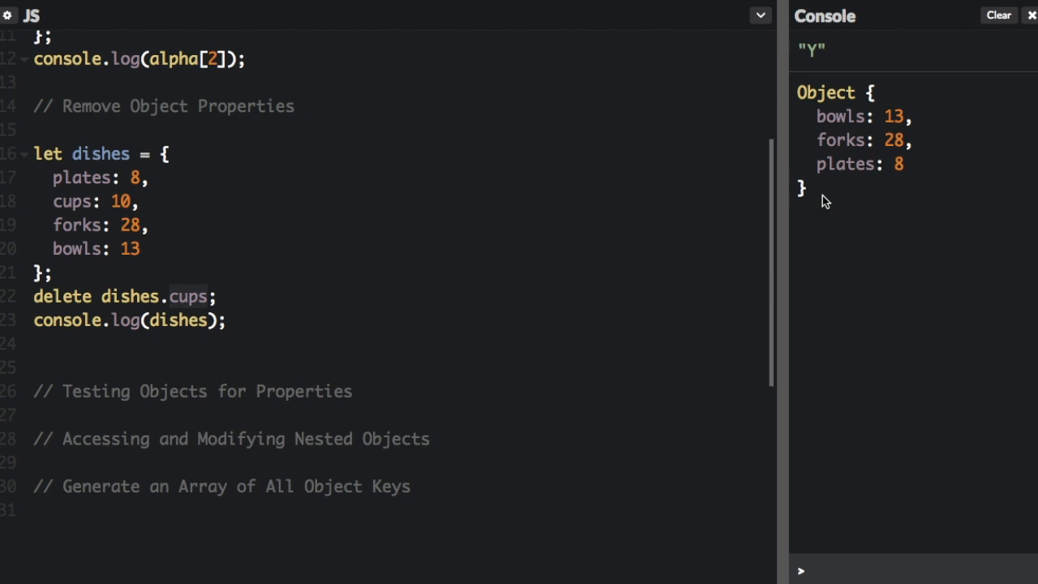
mouse_move(868, 157)
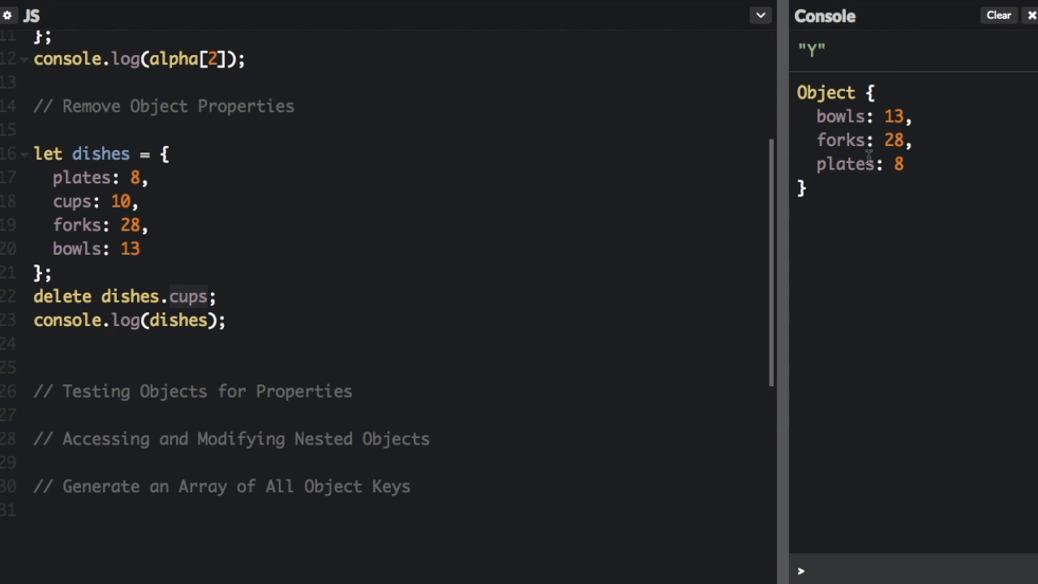
mouse_move(841, 69)
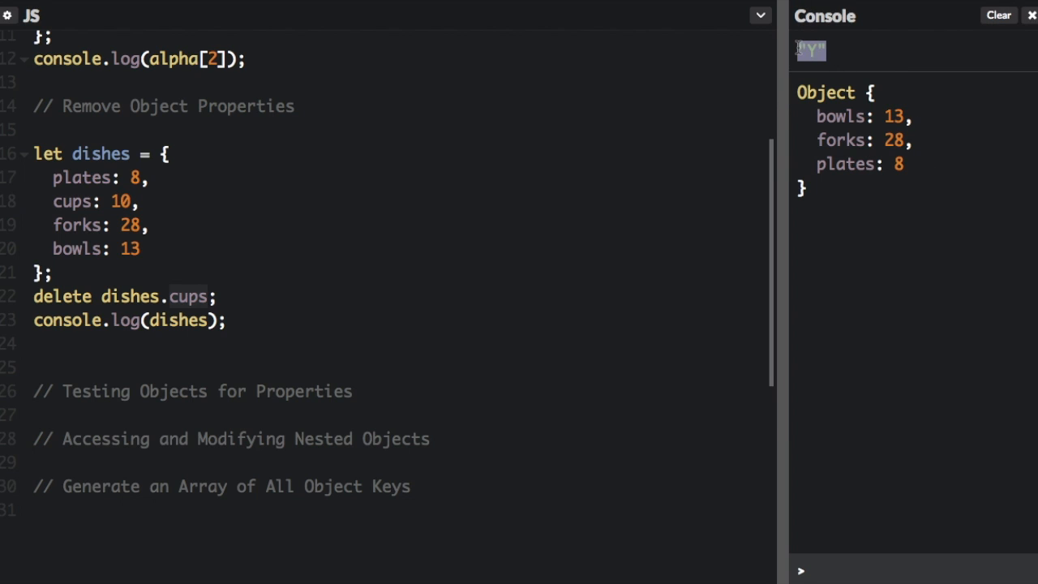
Step: Scroll down the JS editor past the dishes delete code toward the hasOwnProperty checks
scroll(down, 3)
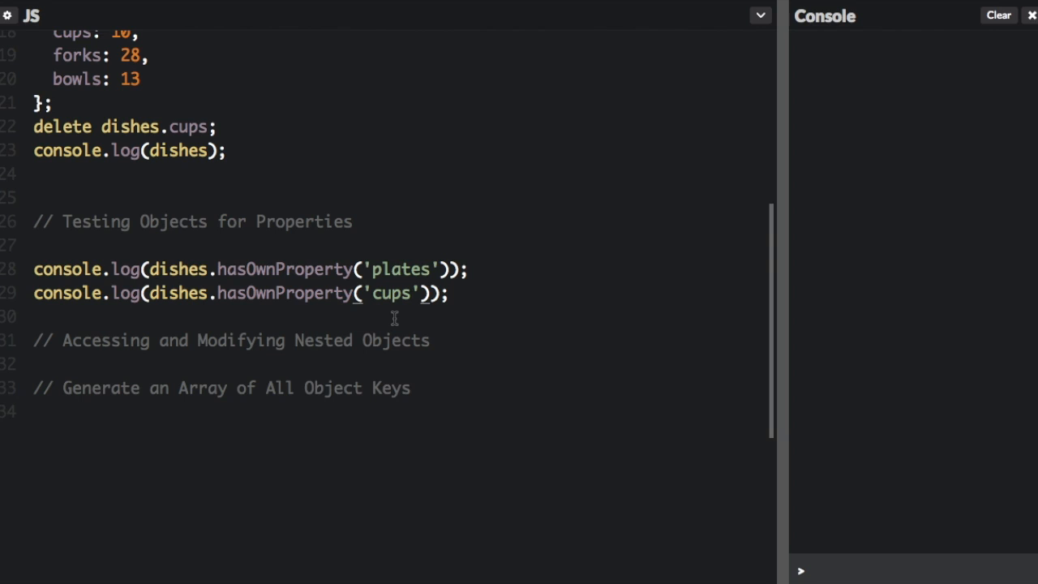
mouse_move(409, 308)
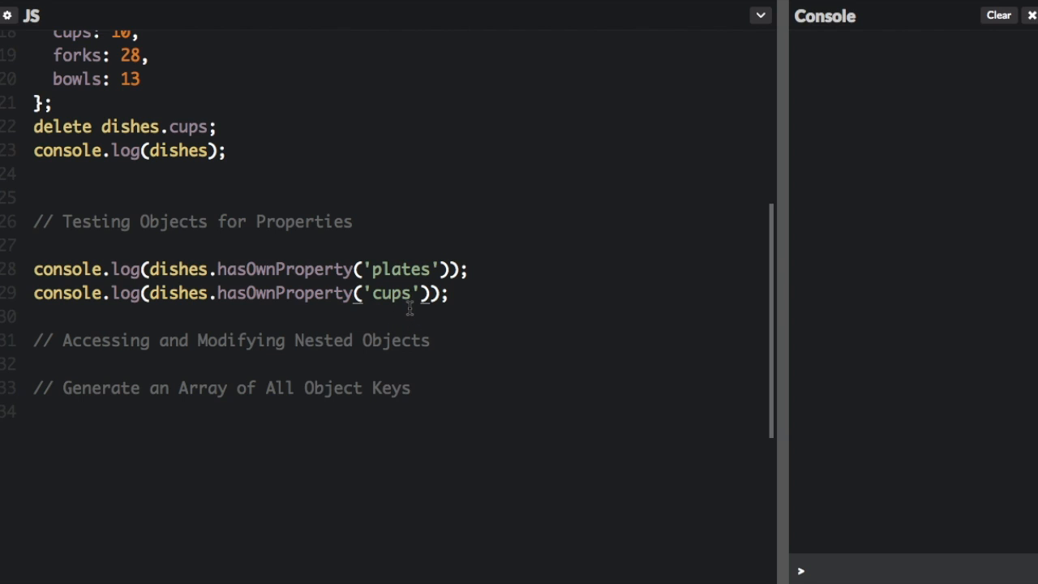
mouse_move(274, 269)
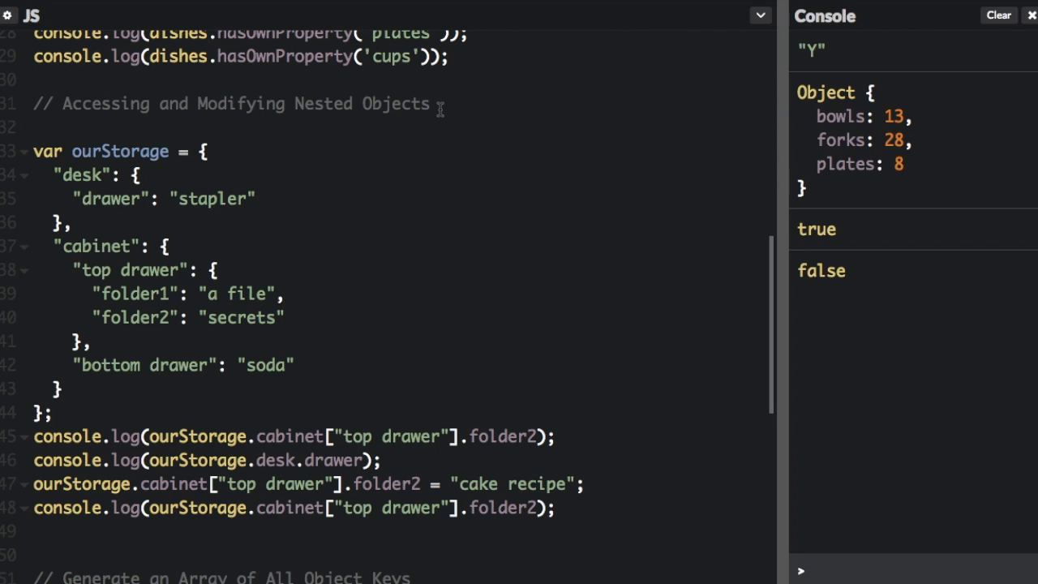
mouse_move(369, 182)
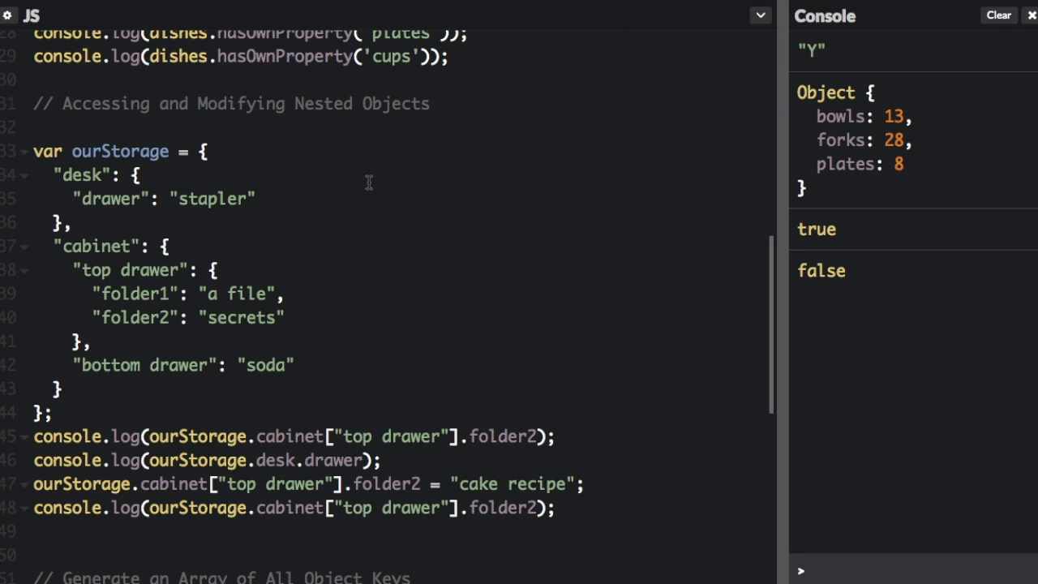
Step: Double-click within the nested ourStorage code, then scroll further down the editor
double_click(120, 188)
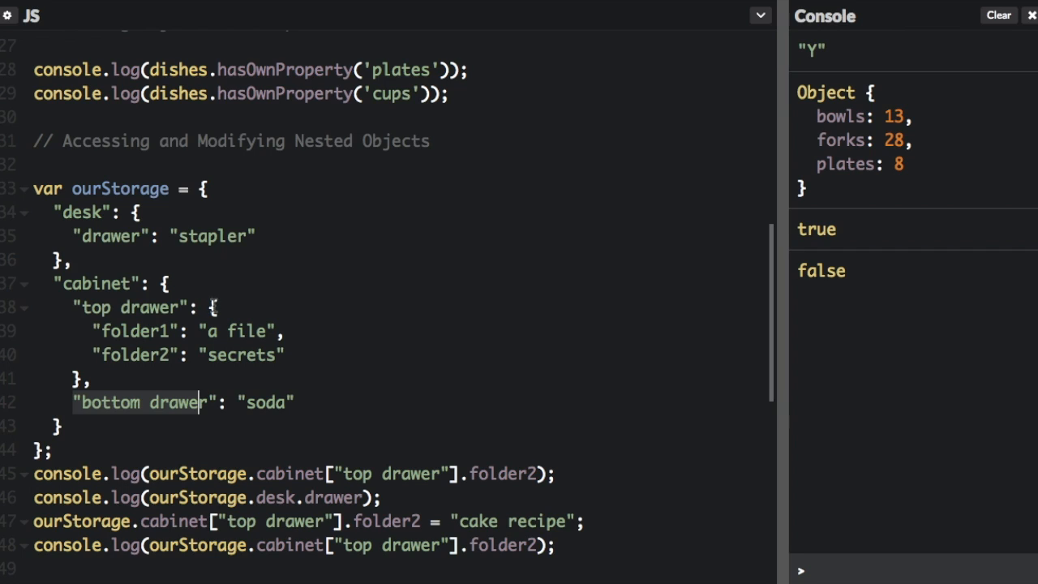
scroll(down, 3)
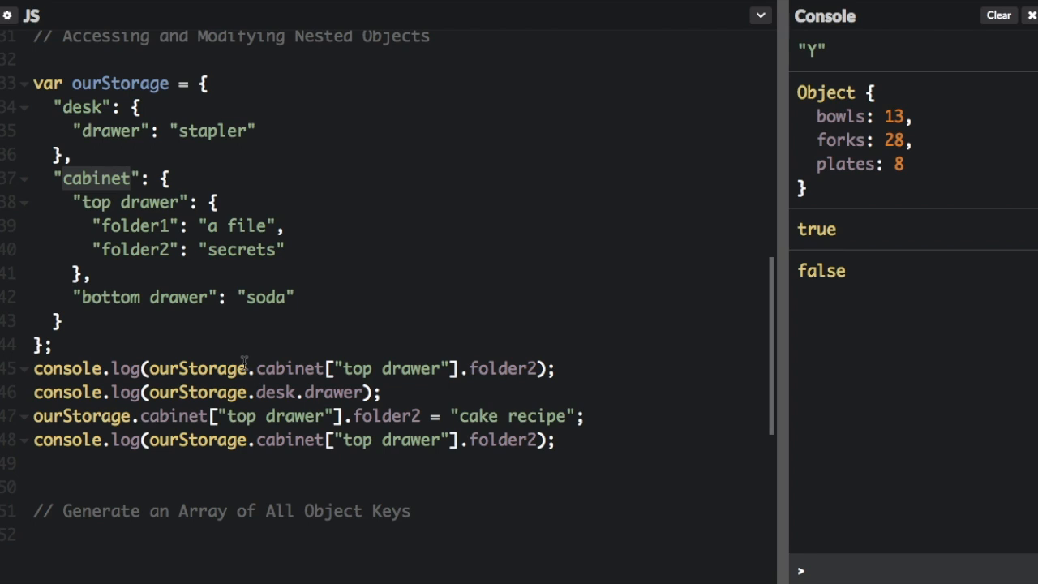
mouse_move(219, 369)
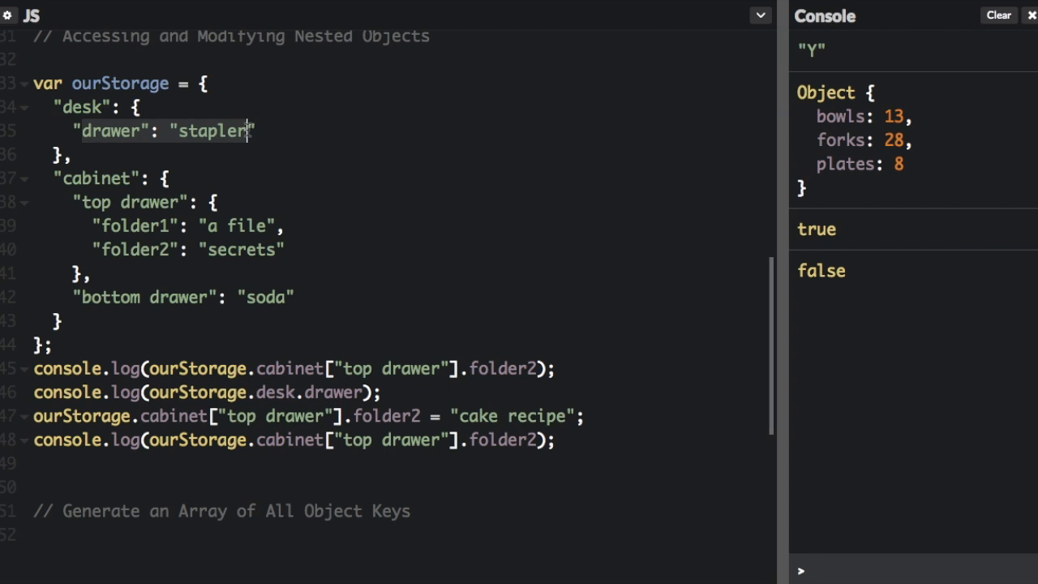
mouse_move(403, 448)
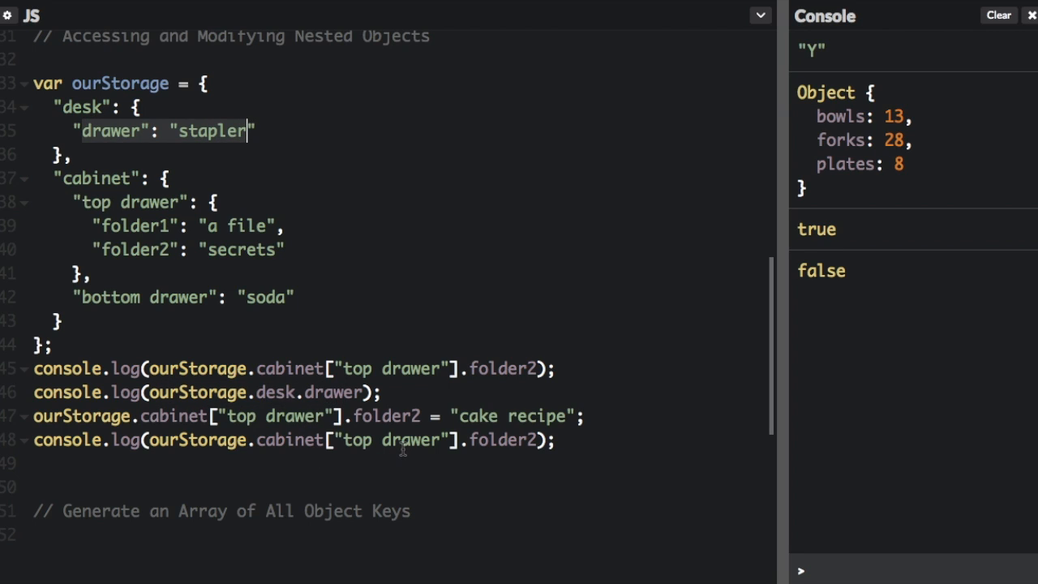
mouse_move(440, 410)
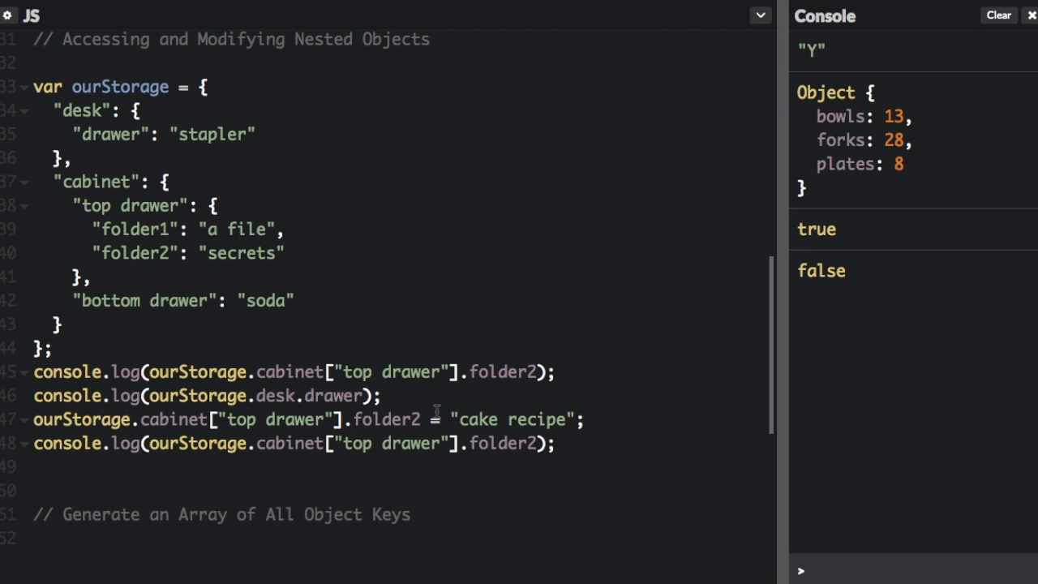
mouse_move(172, 421)
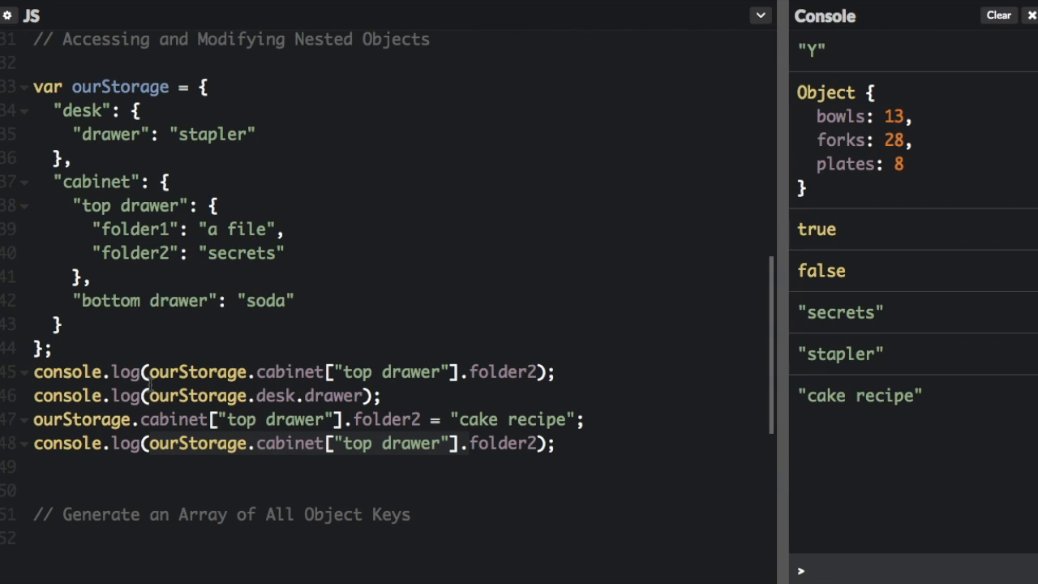
Step: Double-click the nested-object console outputs, marking the 'cake recipe' result
double_click(840, 312)
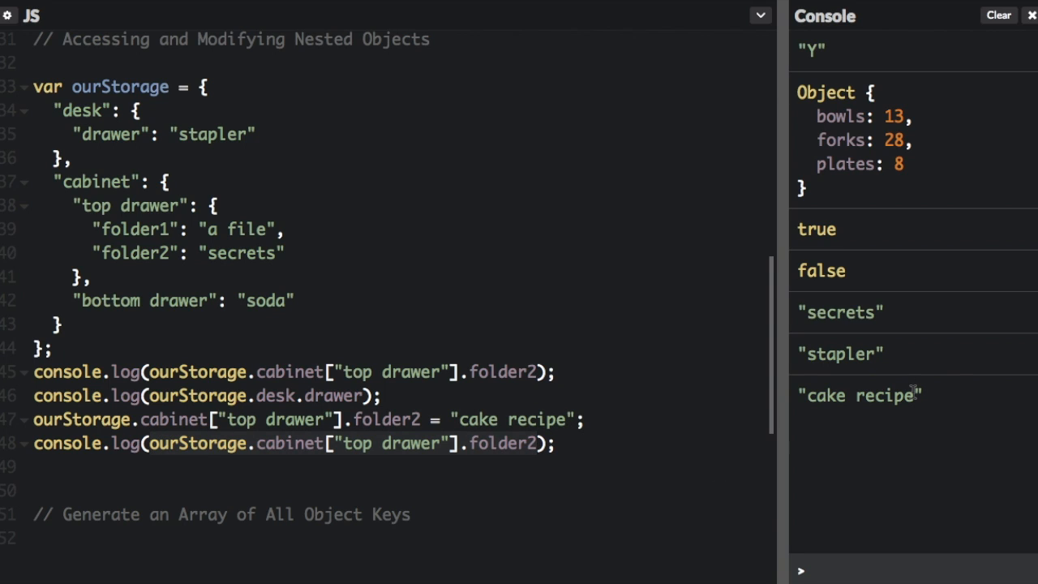
double_click(858, 395)
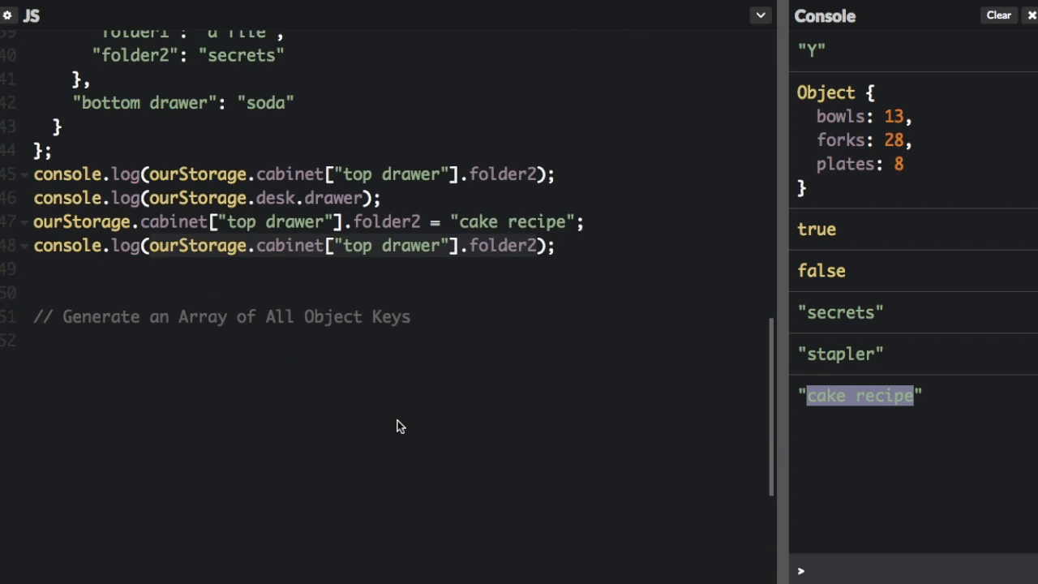
Step: Log Object.keys(ourStorage) below the Object Keys comment, showing ["desk", "cabinet"] in the console
click(411, 316)
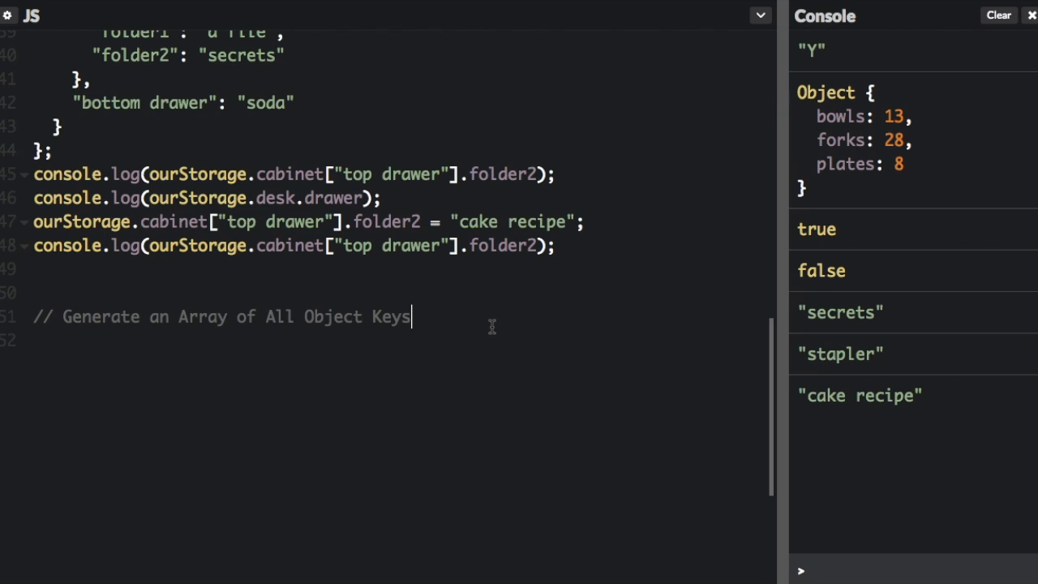
mouse_move(488, 322)
text(console.log(Object.keys(ourStorage));)
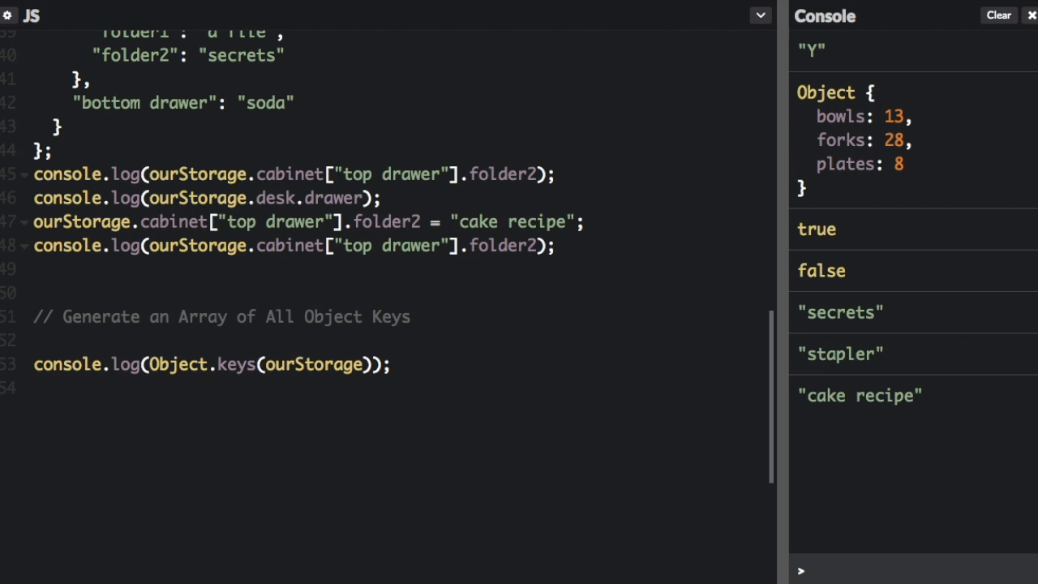
click(35, 339)
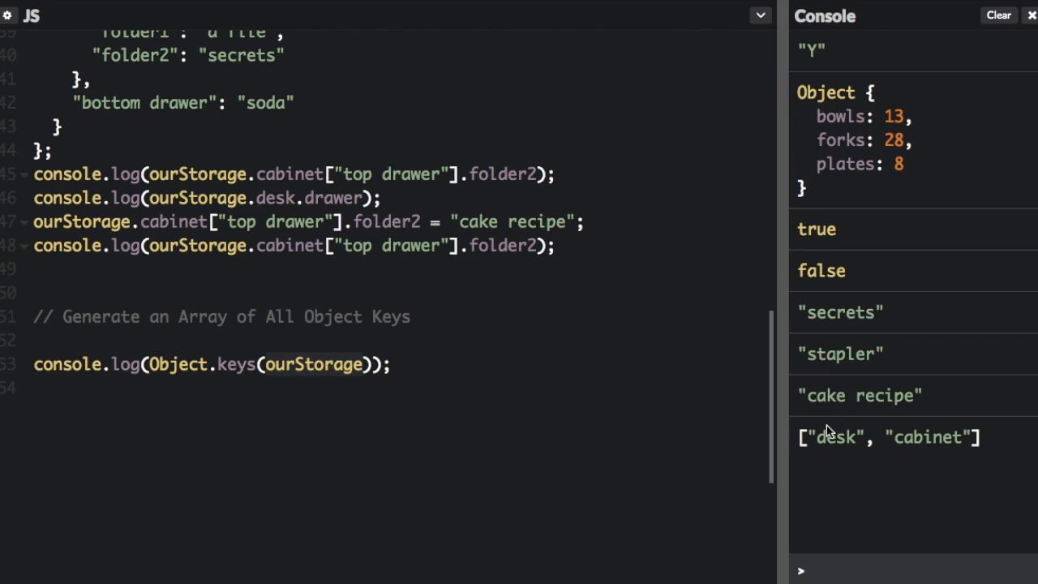
mouse_move(810, 433)
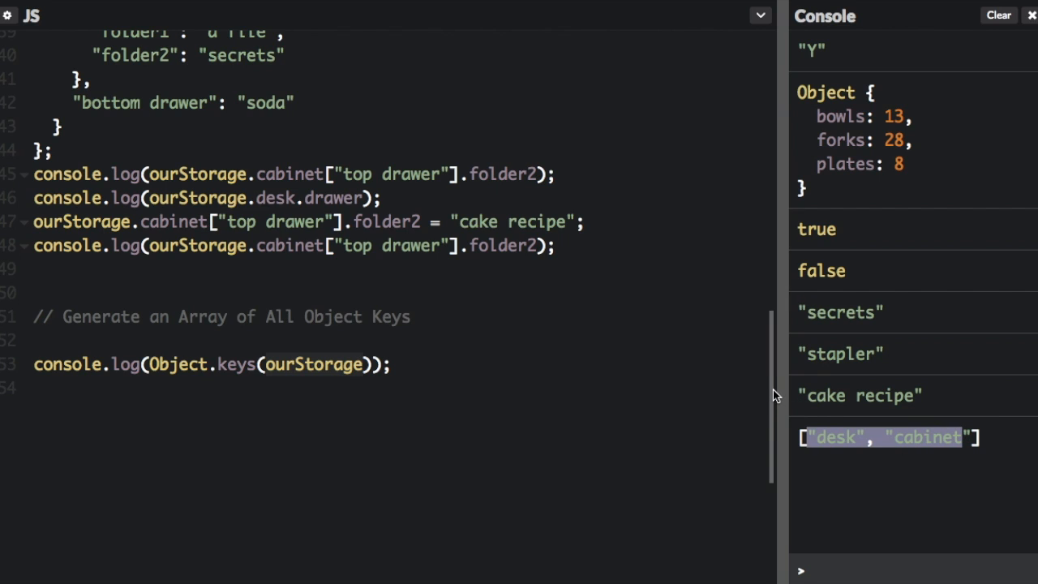
scroll(up, 3)
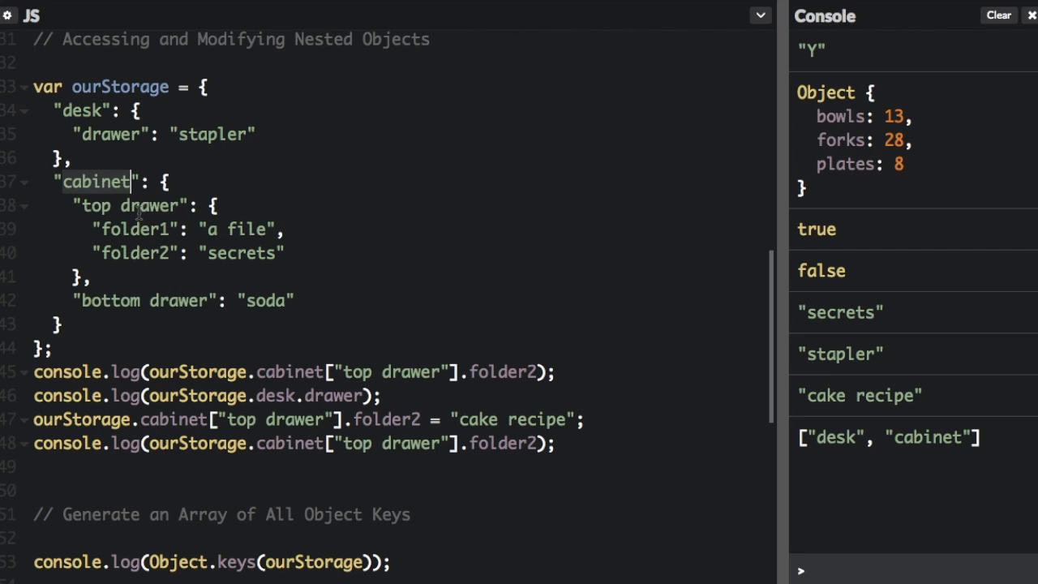
mouse_move(603, 407)
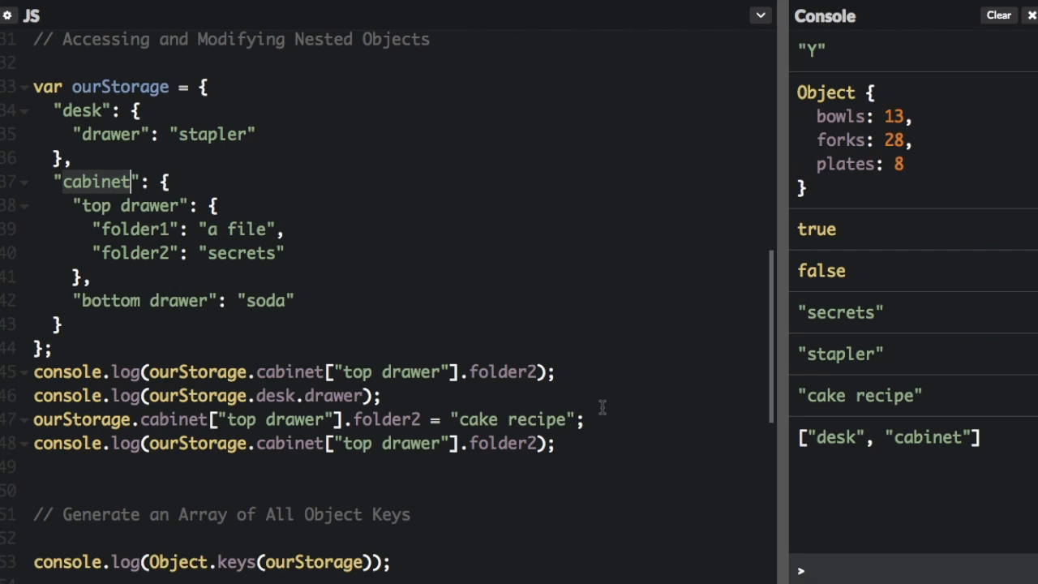